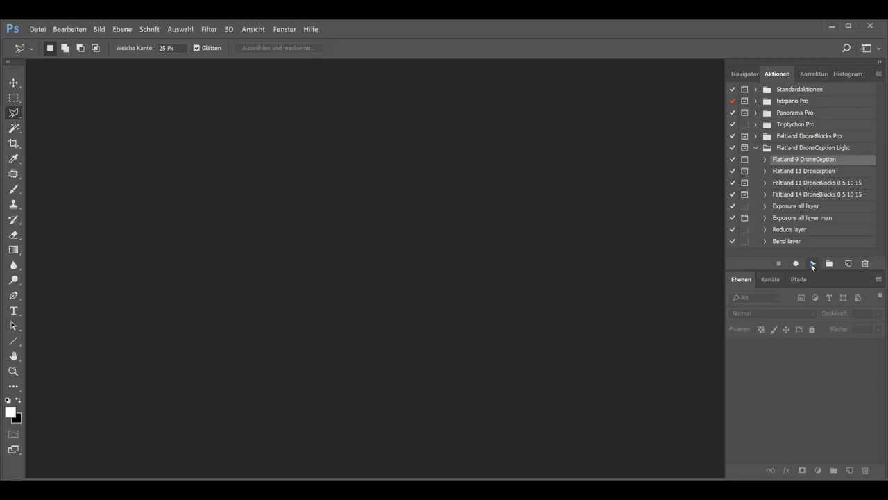
# Run the Flatland 9 DroneCeption action and load the selected JPG drone photos as stacked layers
pyautogui.click(812, 264)
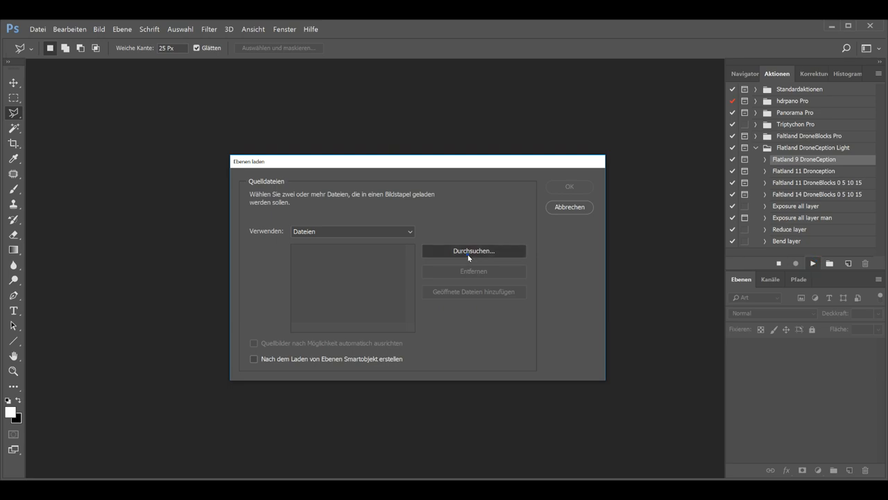
pyautogui.click(475, 250)
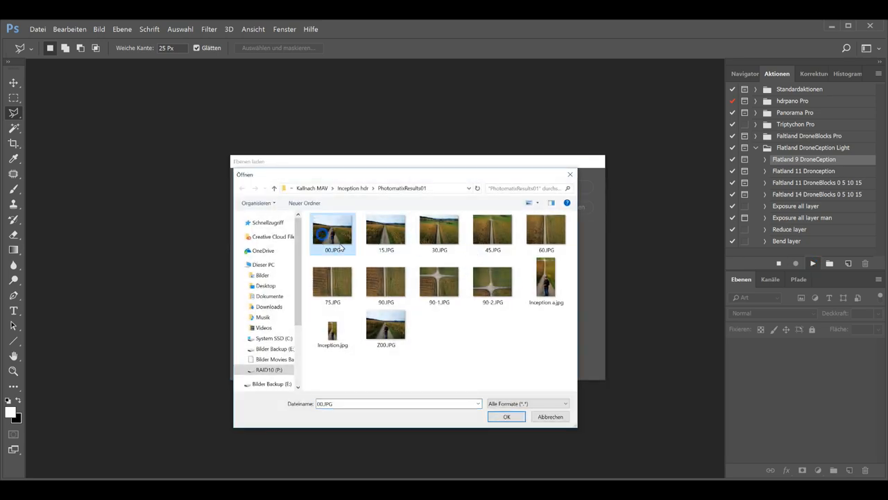
pyautogui.click(492, 280)
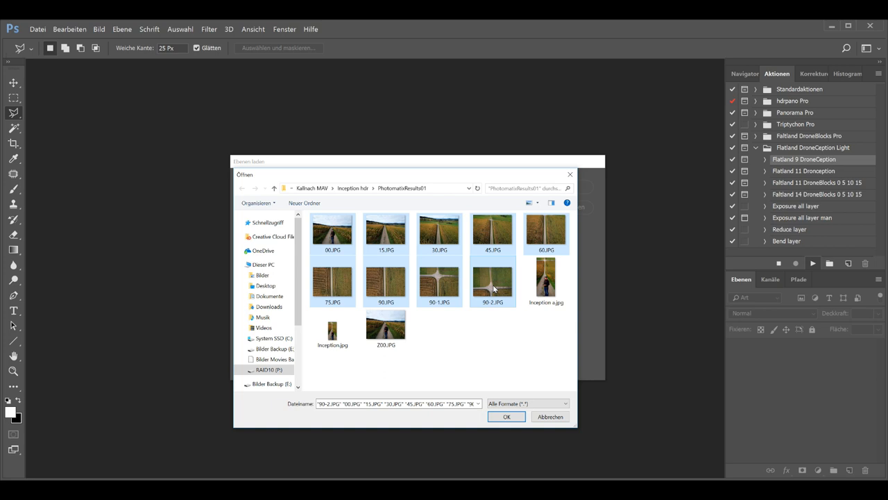
pyautogui.click(506, 416)
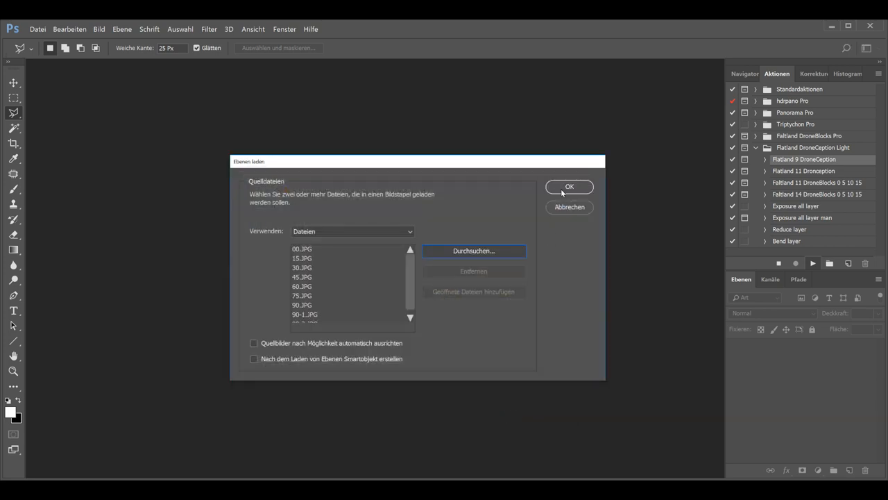
pyautogui.click(568, 186)
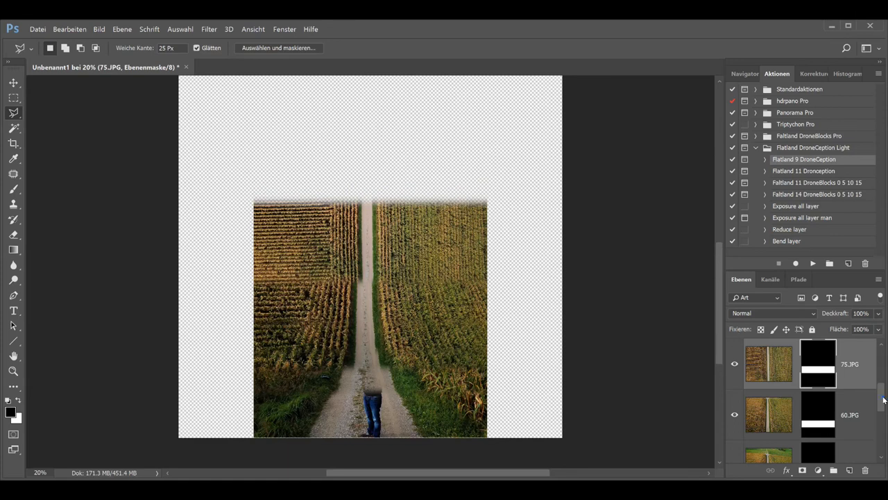
# Hide the upper layers and lower 15.JPG's opacity to about 67% over 00.JPG
pyautogui.scroll(-3)
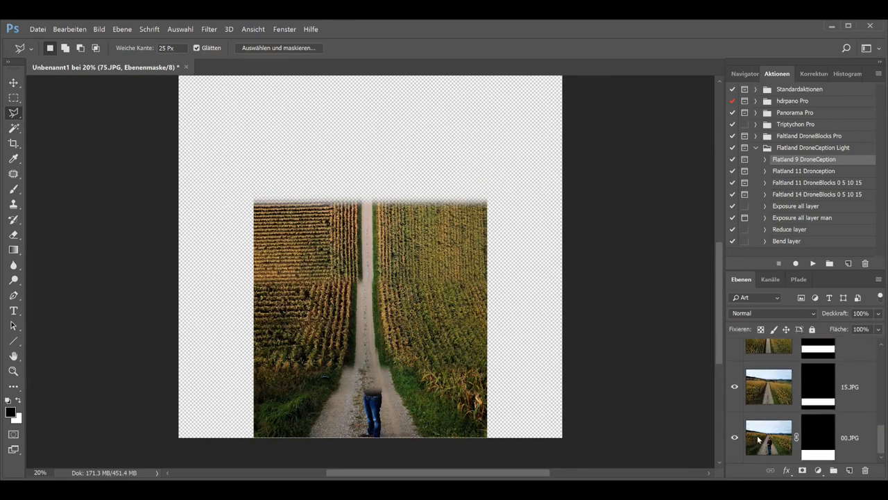
pyautogui.click(734, 438)
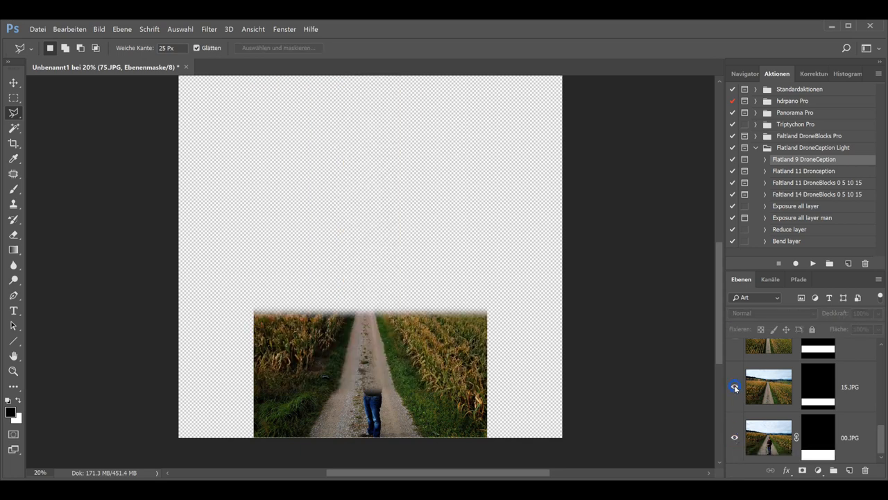
pyautogui.click(733, 386)
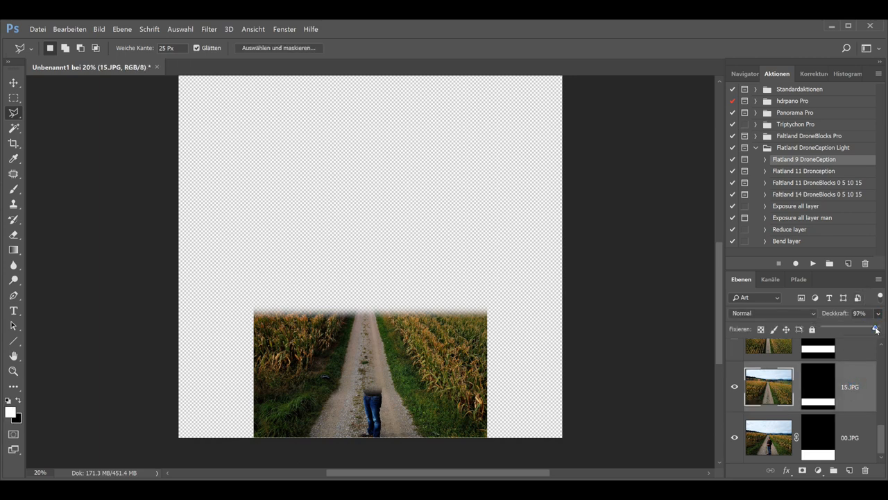
pyautogui.moveTo(875, 329); pyautogui.dragTo(859, 329)
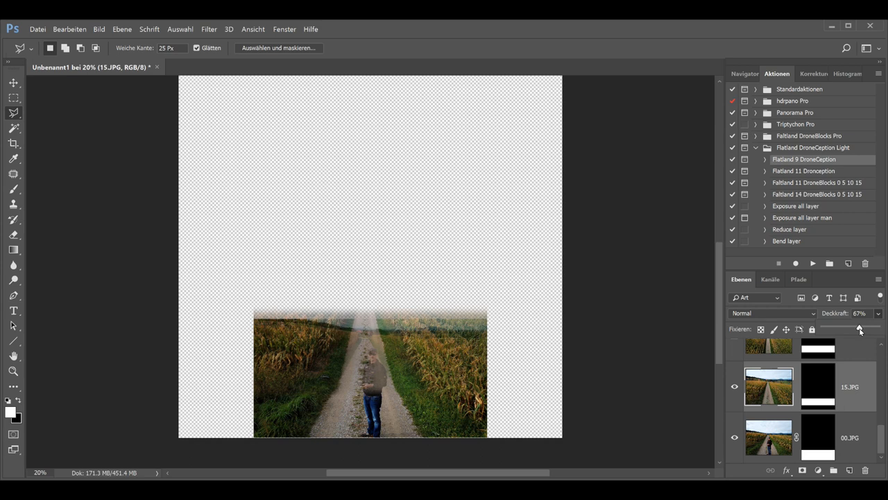
pyautogui.moveTo(303, 368)
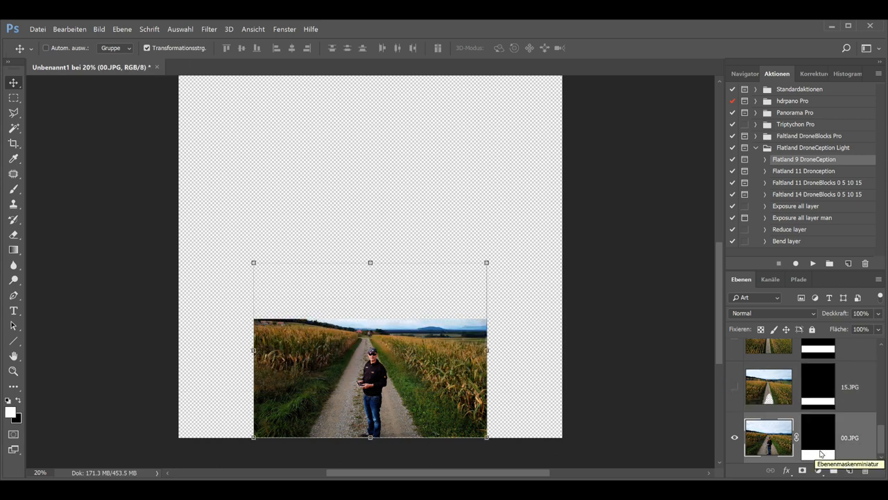
# Target the 00.JPG layer mask, start a Warp transform and cancel it unapplied
pyautogui.click(819, 437)
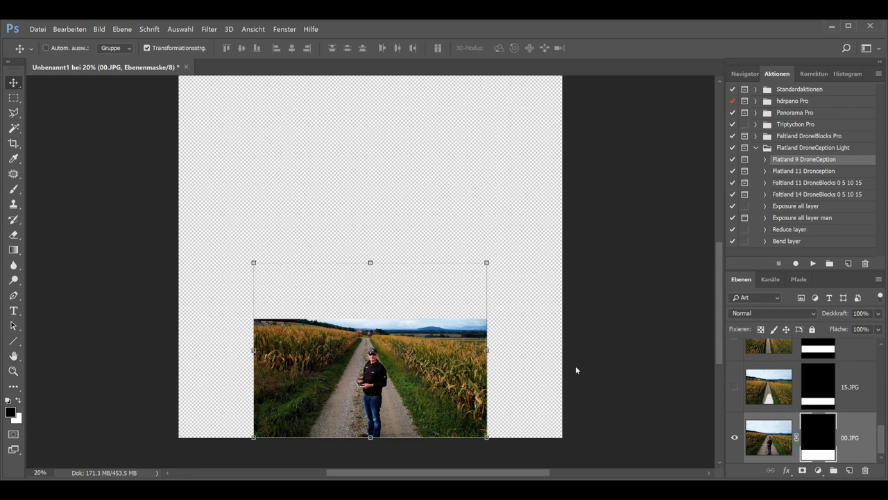
pyautogui.moveTo(569, 366)
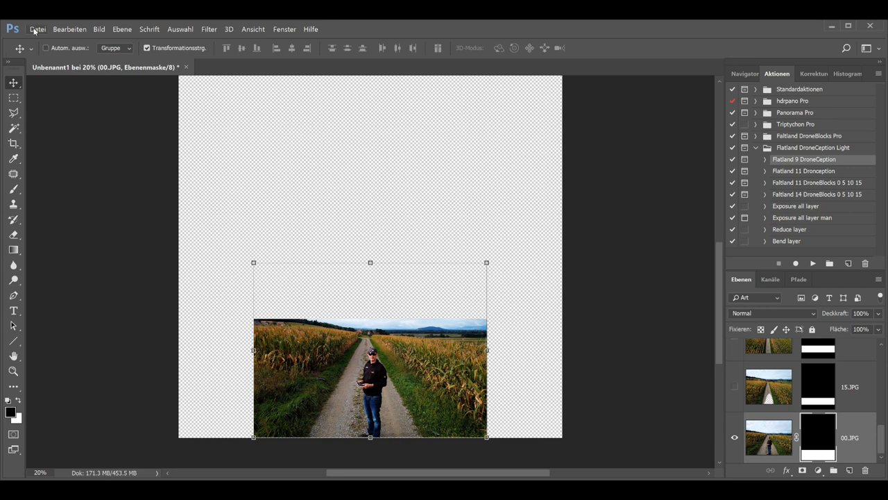
pyautogui.click(69, 29)
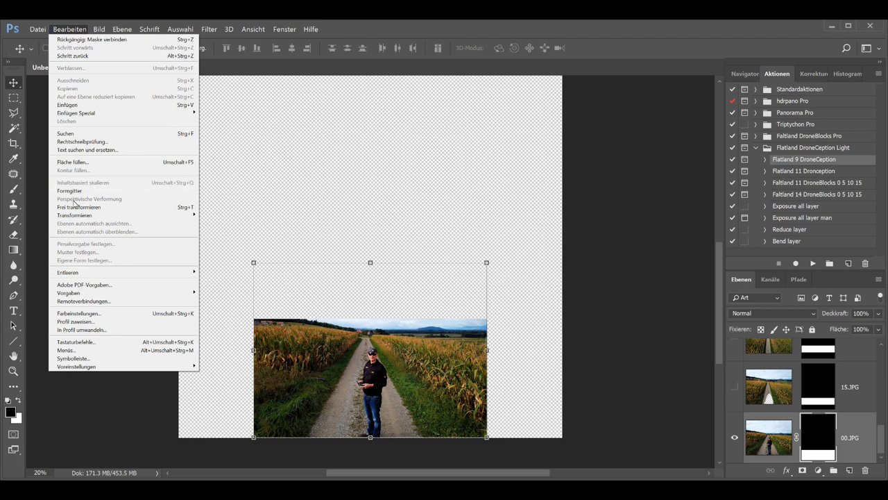
pyautogui.click(70, 191)
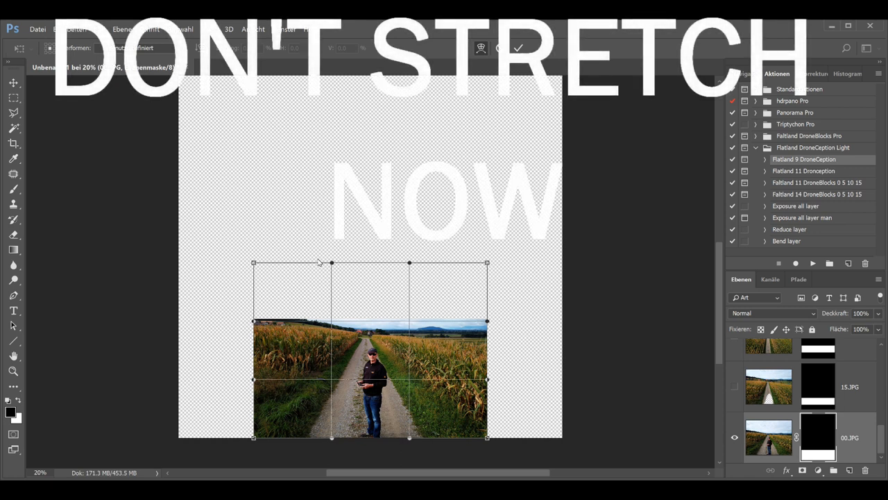
pyautogui.moveTo(484, 283)
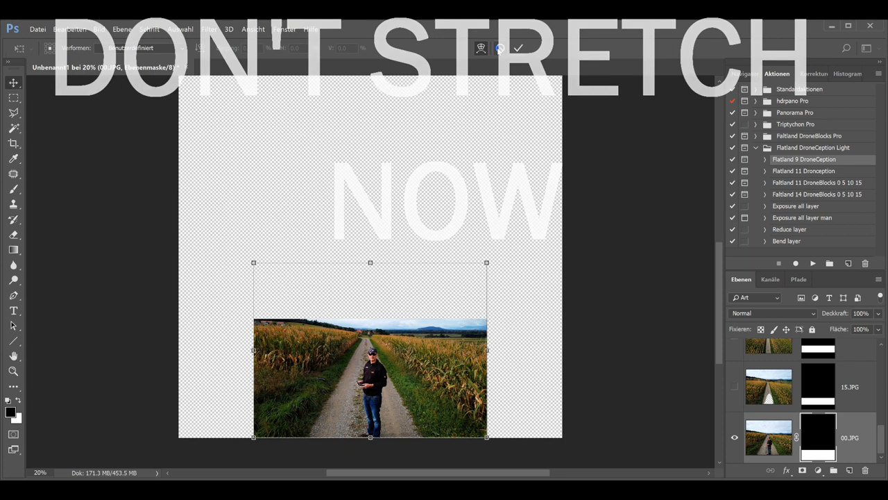
pyautogui.click(518, 47)
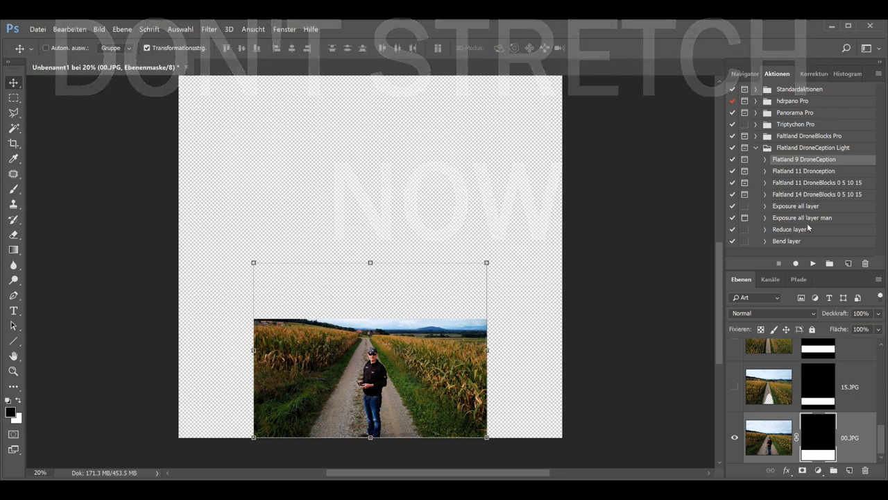
# Run the Reduce layer action to trim 00.JPG to its visible photo area
pyautogui.click(813, 263)
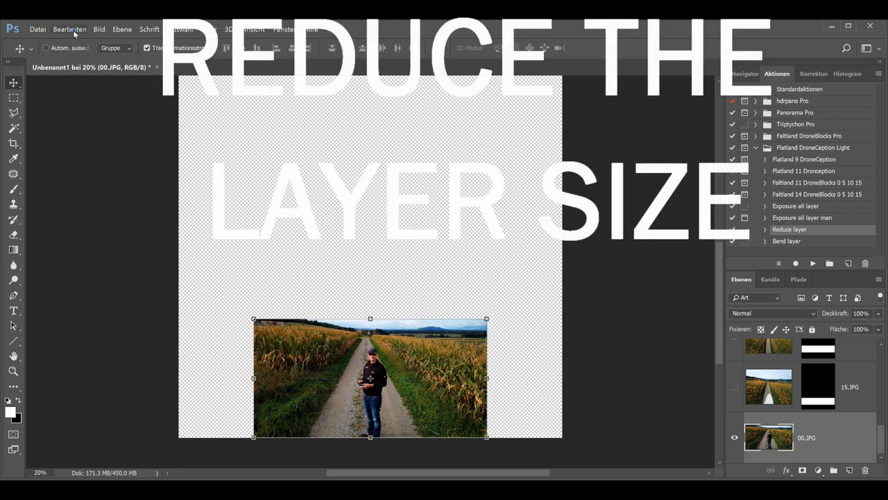
pyautogui.click(70, 29)
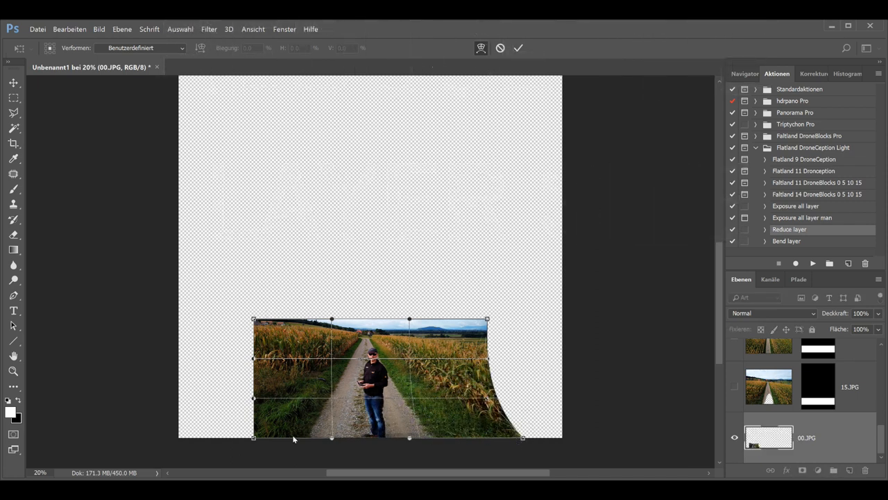
# Warp 00.JPG so both lower corners flare out to the canvas corners, then commit
pyautogui.moveTo(252, 437); pyautogui.dragTo(199, 442)
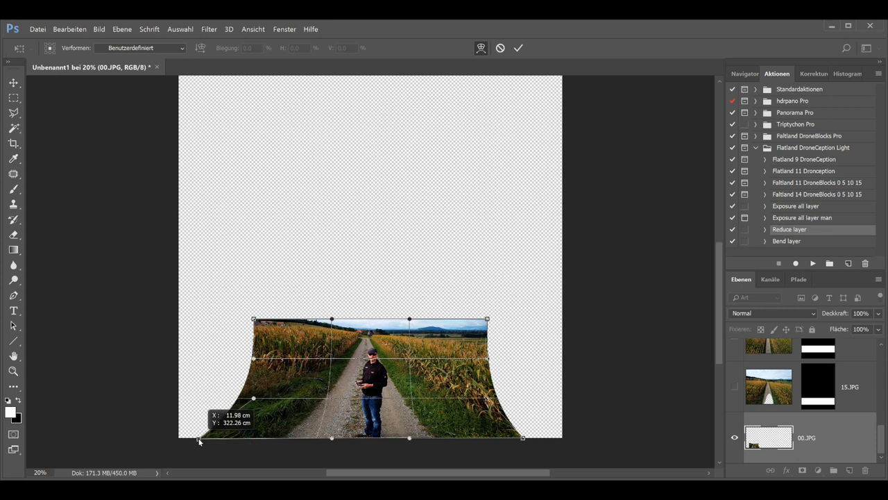
pyautogui.moveTo(200, 439); pyautogui.dragTo(200, 436)
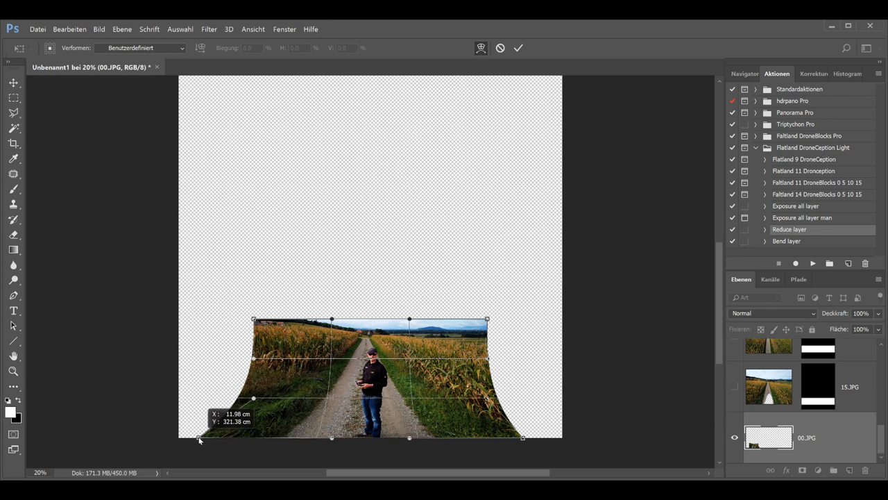
pyautogui.moveTo(200, 441); pyautogui.dragTo(525, 442)
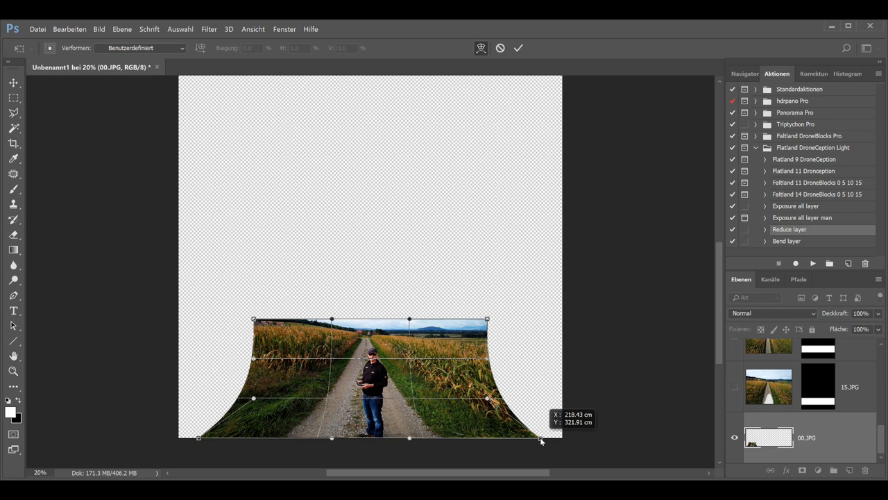
pyautogui.moveTo(541, 441); pyautogui.dragTo(555, 441)
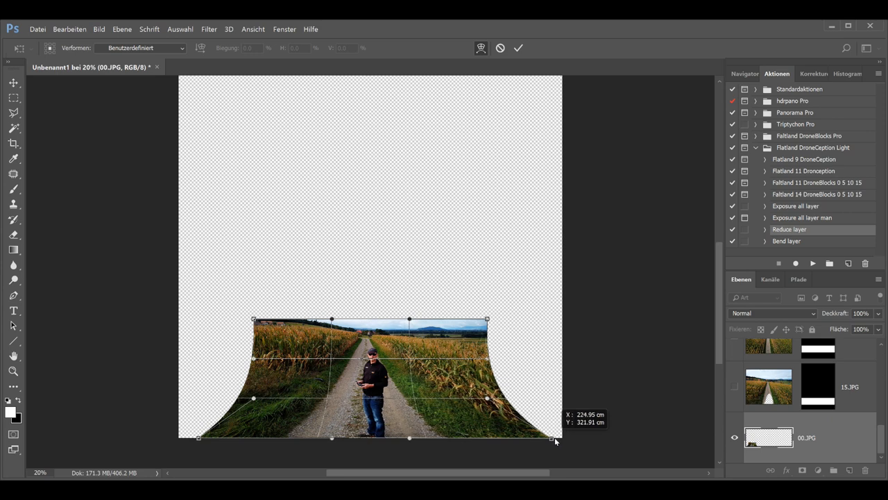
pyautogui.moveTo(555, 441); pyautogui.dragTo(200, 439)
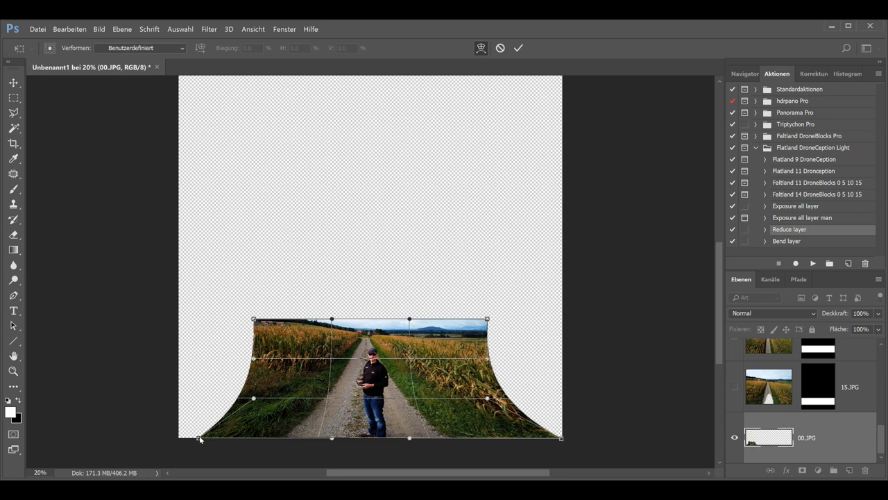
pyautogui.moveTo(200, 437); pyautogui.dragTo(178, 439)
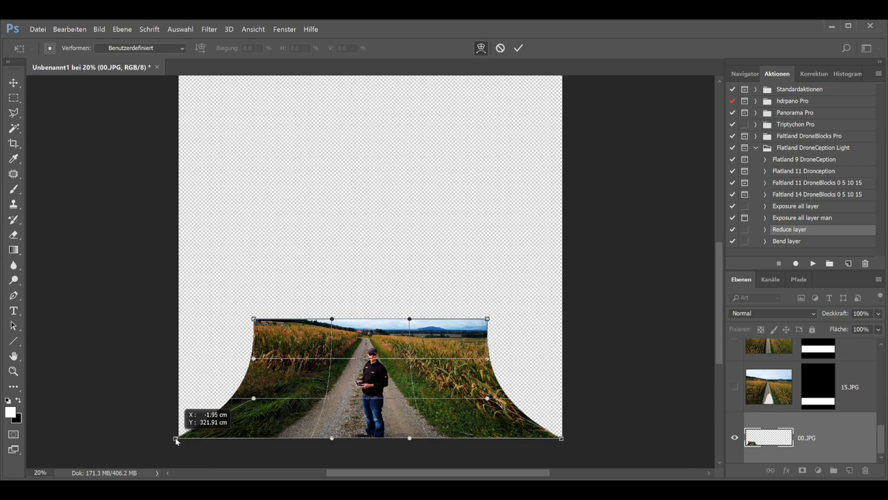
pyautogui.click(517, 47)
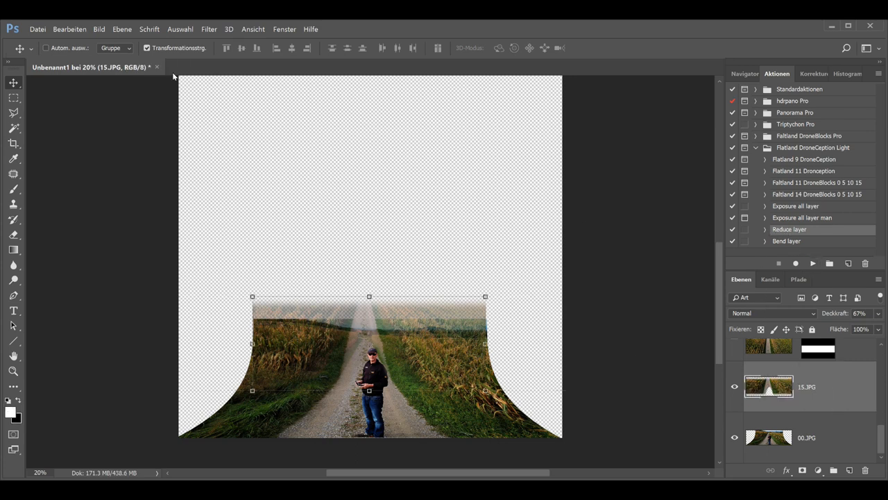
# Warp the 15.JPG layer, curling its left and right sides outward
pyautogui.click(70, 30)
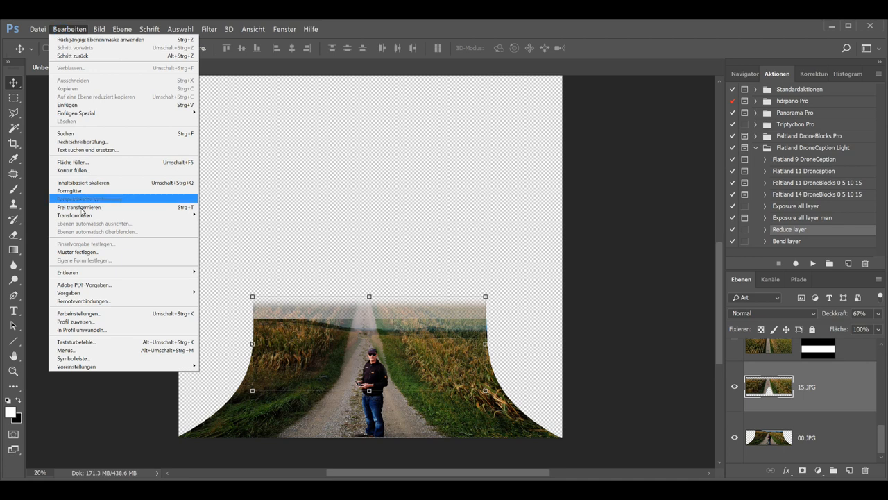
pyautogui.click(89, 200)
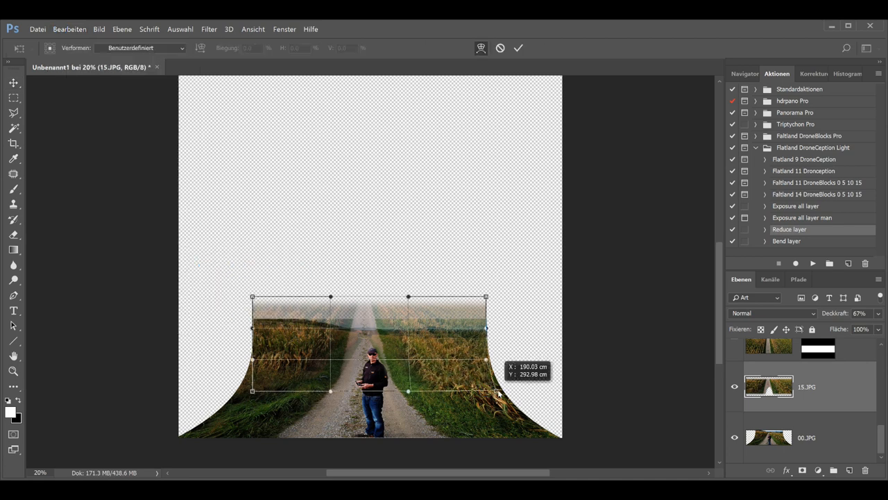
pyautogui.moveTo(486, 392); pyautogui.dragTo(519, 394)
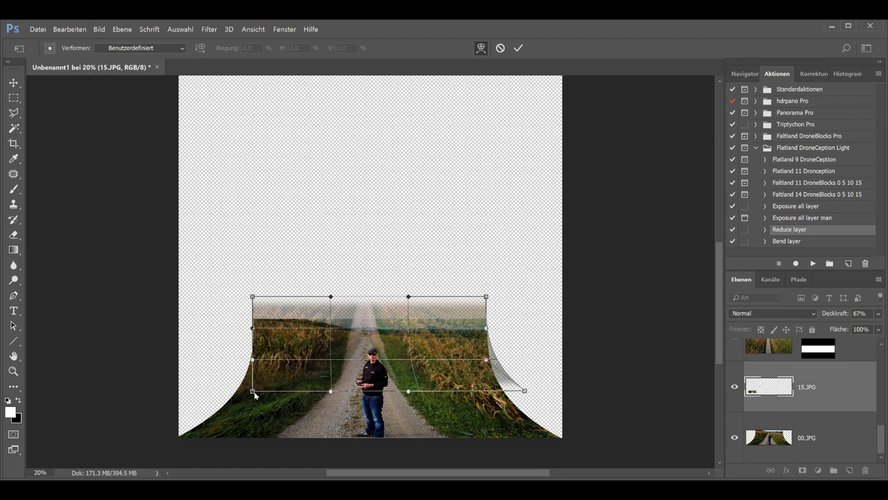
pyautogui.moveTo(253, 392); pyautogui.dragTo(201, 391)
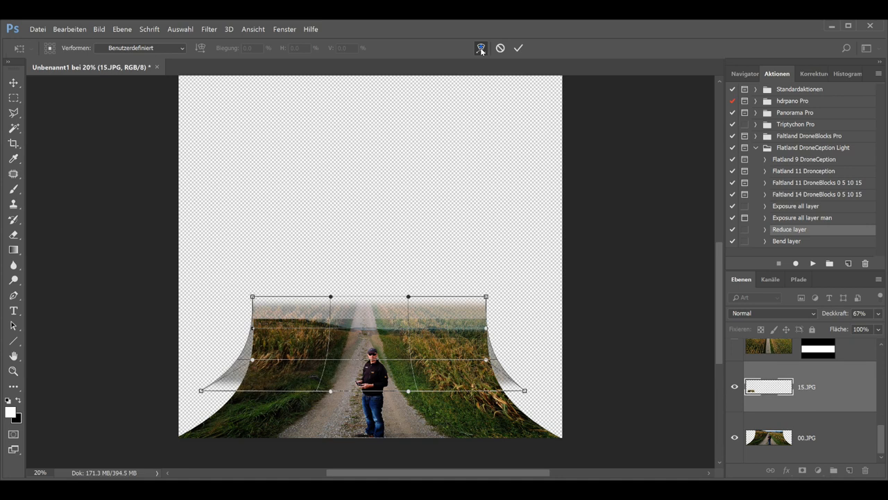
# Switch to Free Transform and narrow the warped 15.JPG layer from its sides
pyautogui.click(480, 47)
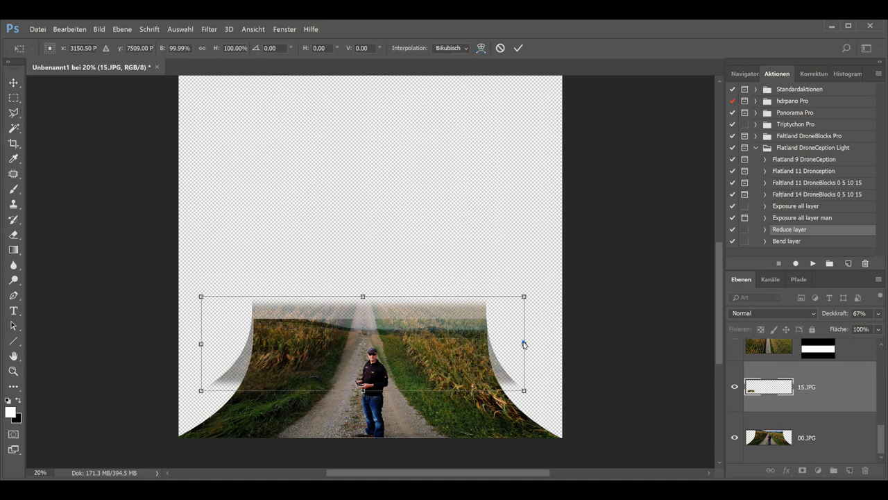
pyautogui.moveTo(523, 344); pyautogui.dragTo(519, 344)
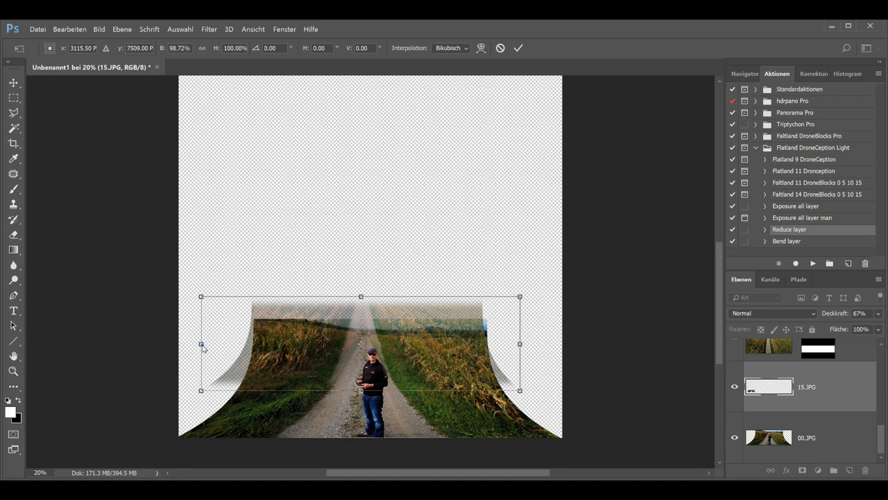
pyautogui.moveTo(201, 344); pyautogui.dragTo(211, 345)
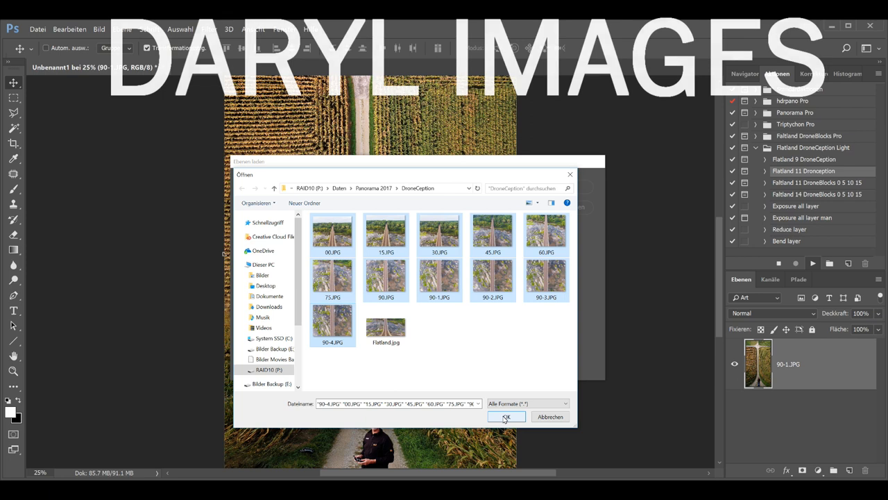
# Load the chosen DroneCeption photos into a new stacked-layer document
pyautogui.click(505, 416)
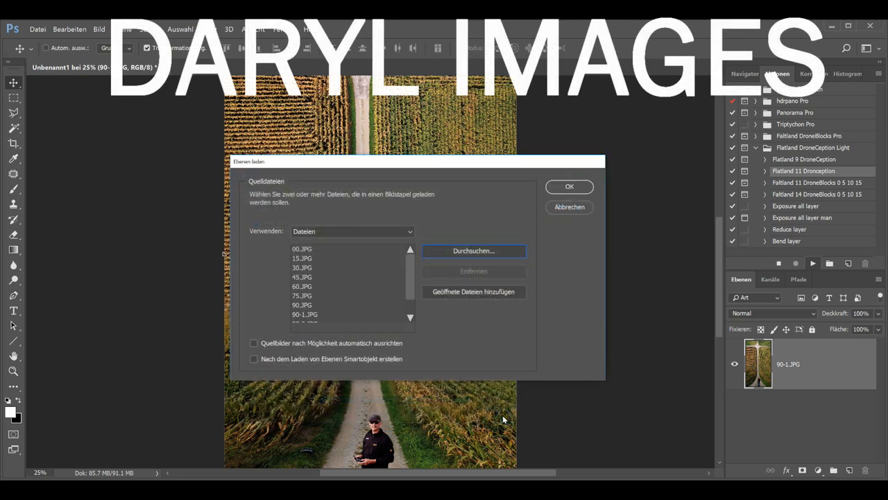
pyautogui.click(569, 186)
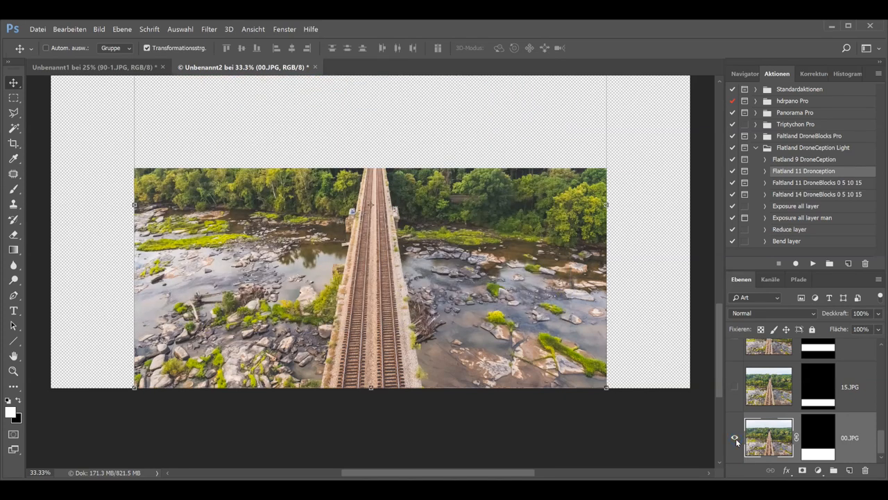
pyautogui.moveTo(734, 437)
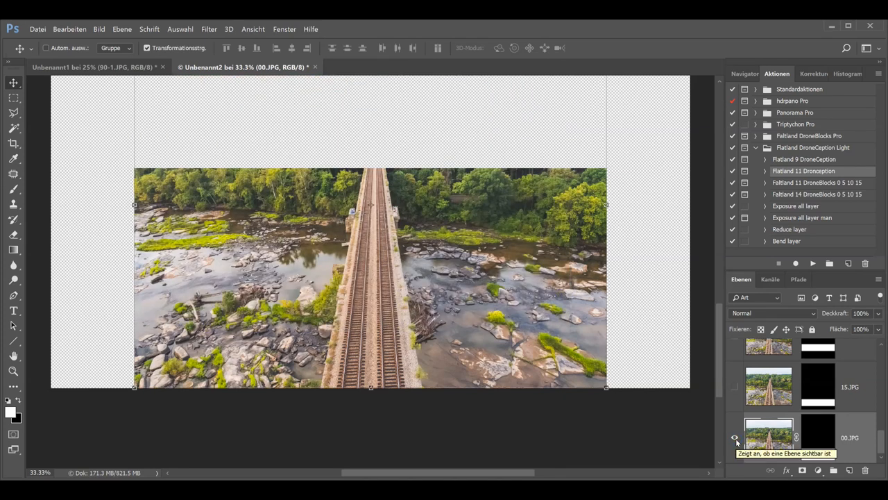
# Show the 00.JPG railway bridge layer and warp its lower right corner outward
pyautogui.click(734, 437)
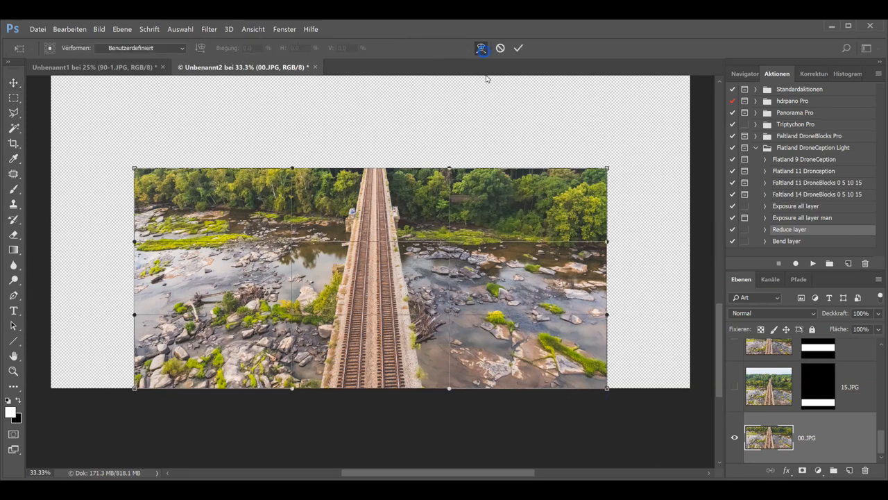
pyautogui.moveTo(606, 389); pyautogui.dragTo(608, 387)
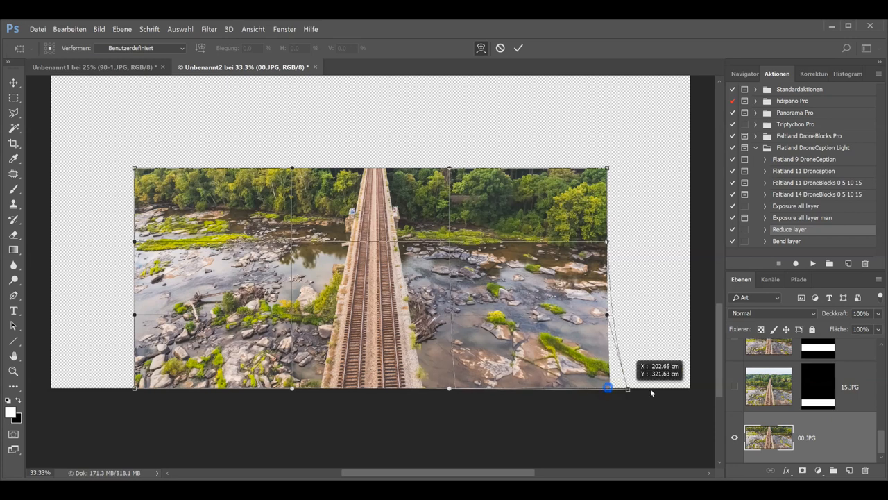
pyautogui.moveTo(608, 388); pyautogui.dragTo(715, 392)
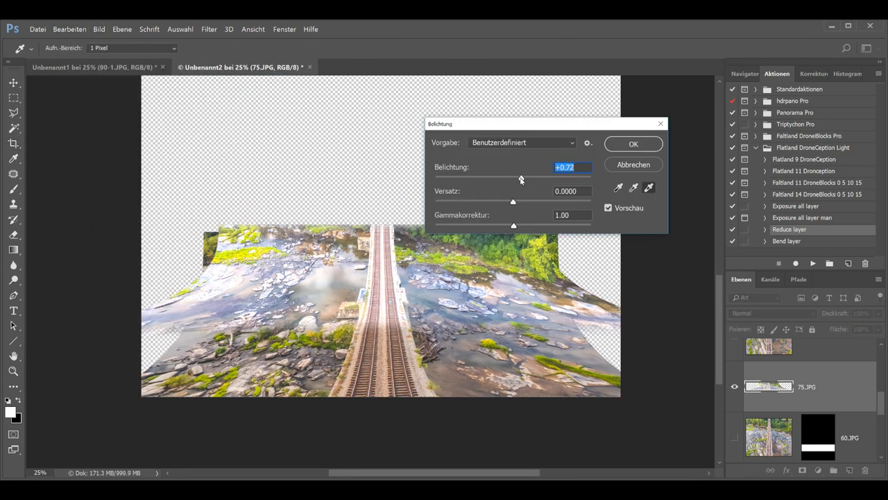
# Apply the +0.72 exposure boost to the 75.JPG layer
pyautogui.click(632, 142)
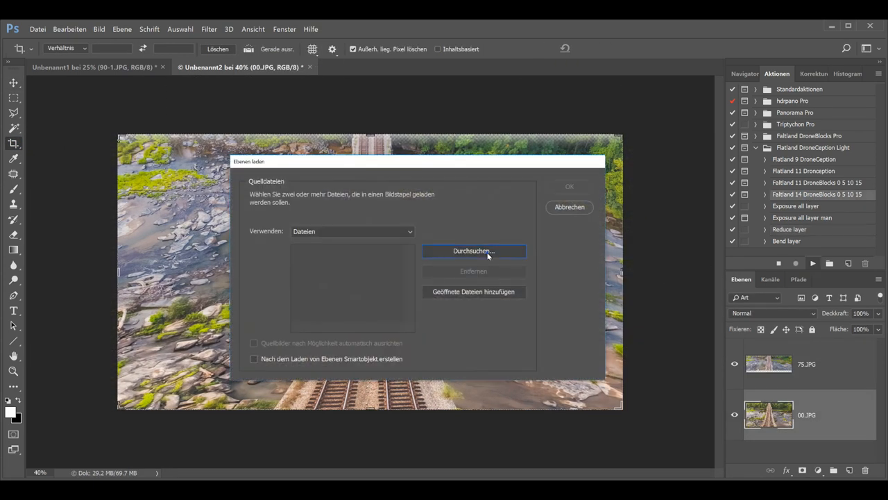
# Browse to the next folder's drone photos and load them as stacked layers
pyautogui.click(474, 250)
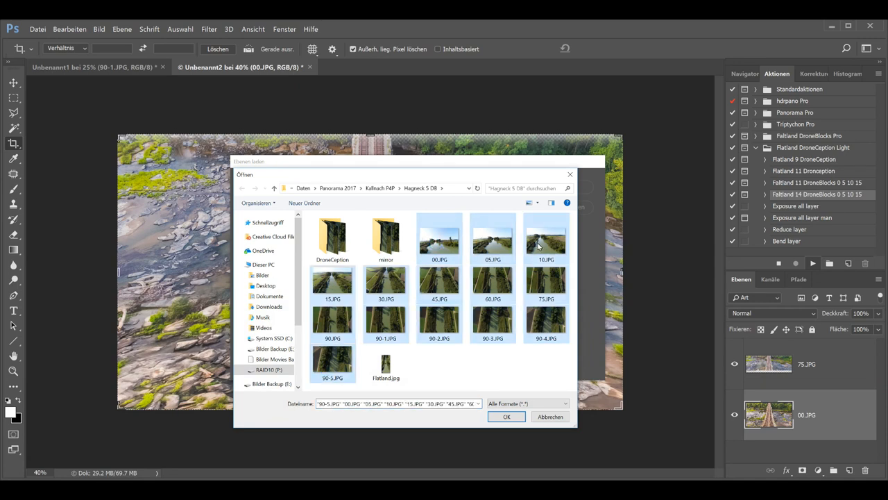
pyautogui.click(507, 417)
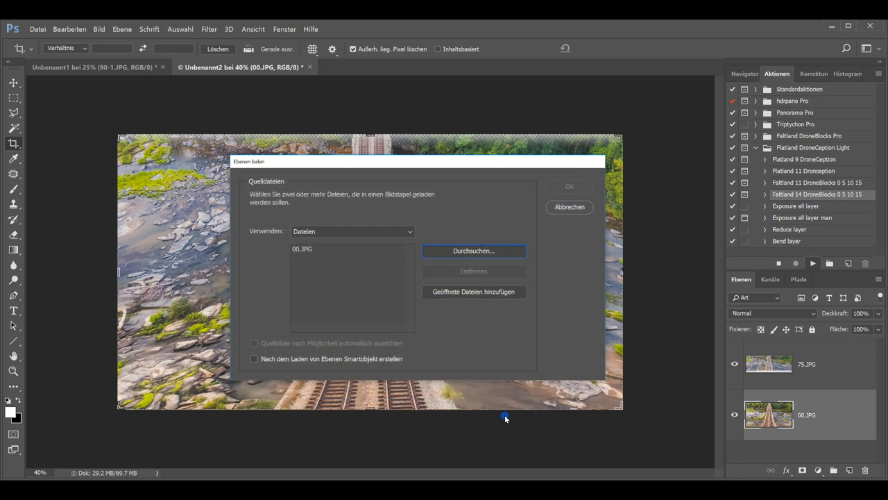
pyautogui.click(475, 292)
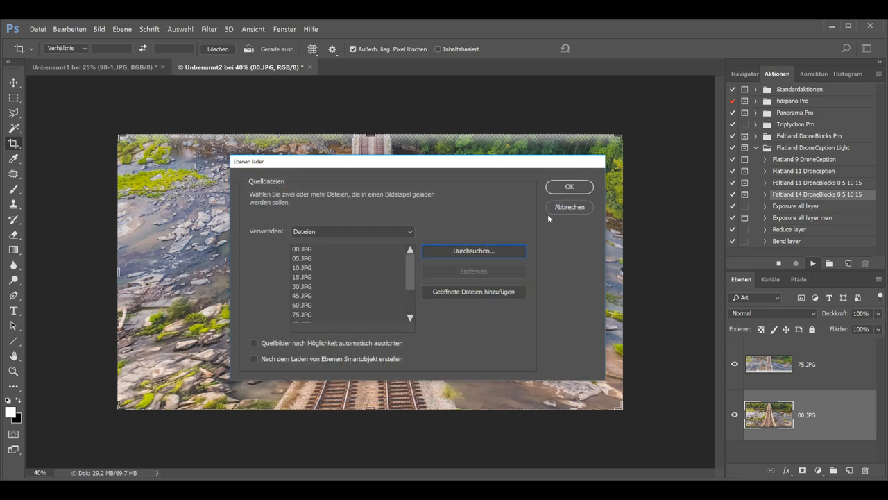
pyautogui.click(569, 186)
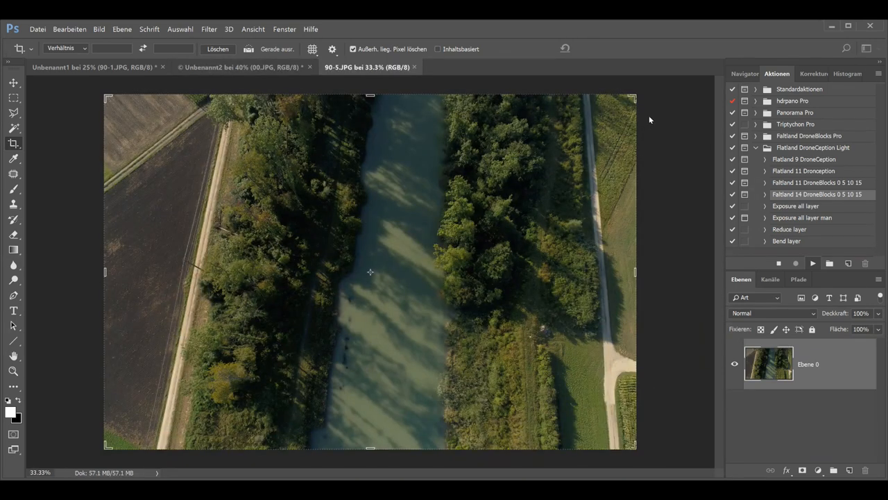